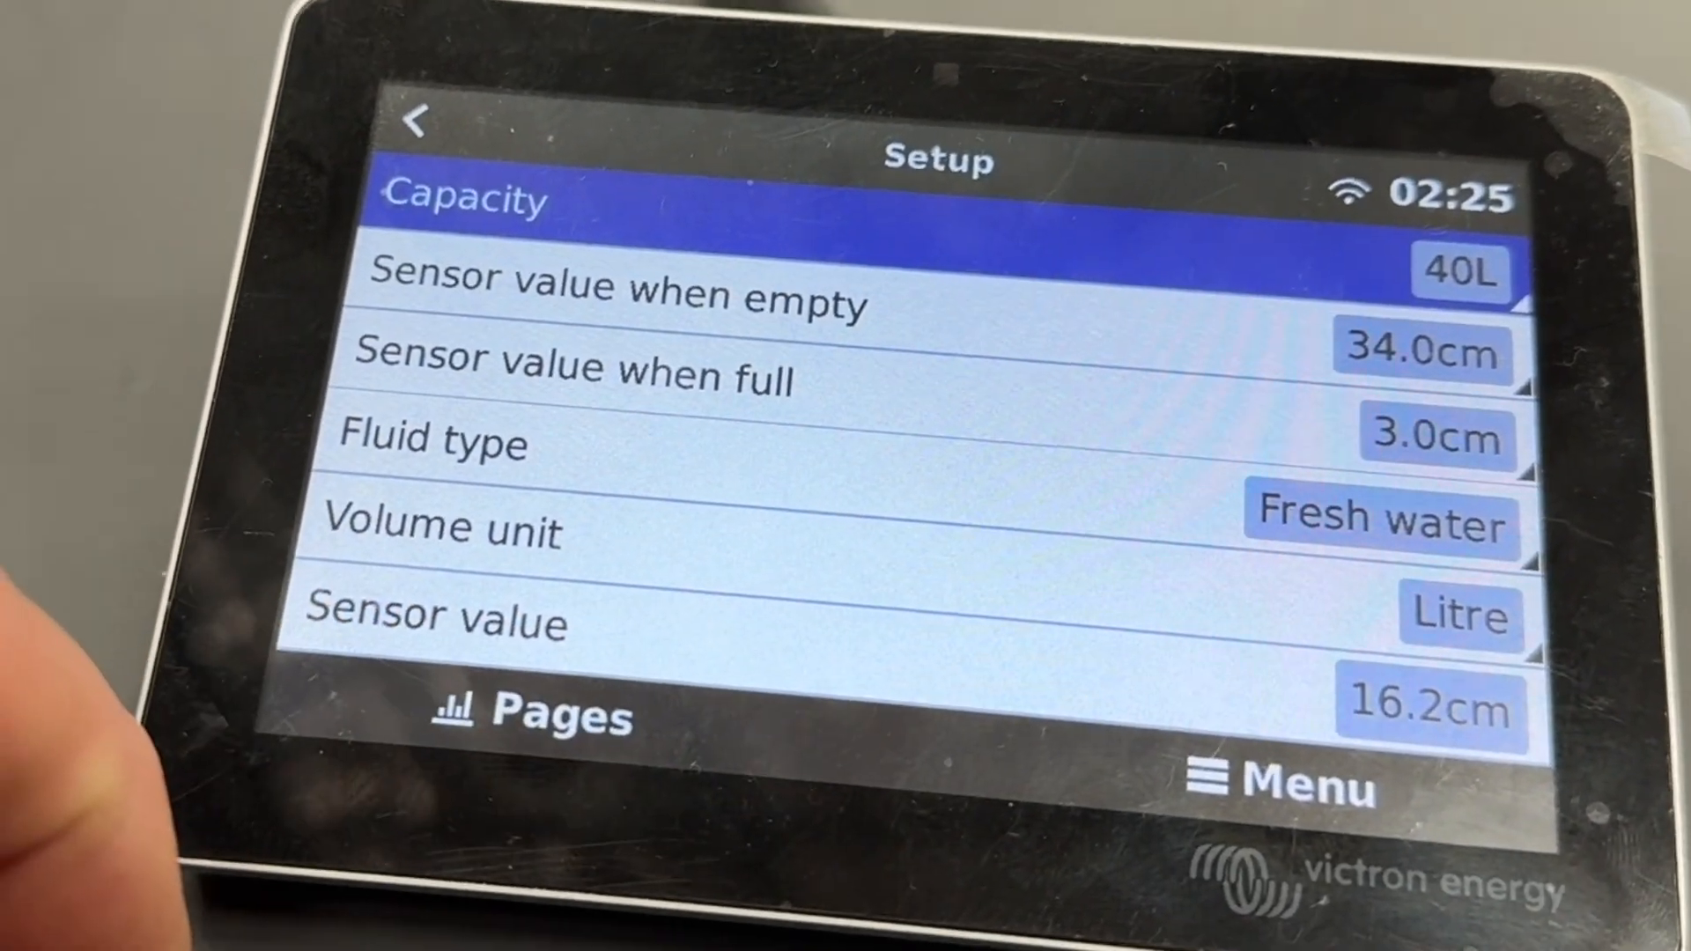
Return to Pages to show the Fresh water tank at 58%, 23 L of 40 L.
{"action": "left_click", "coordinate": [420, 122]}
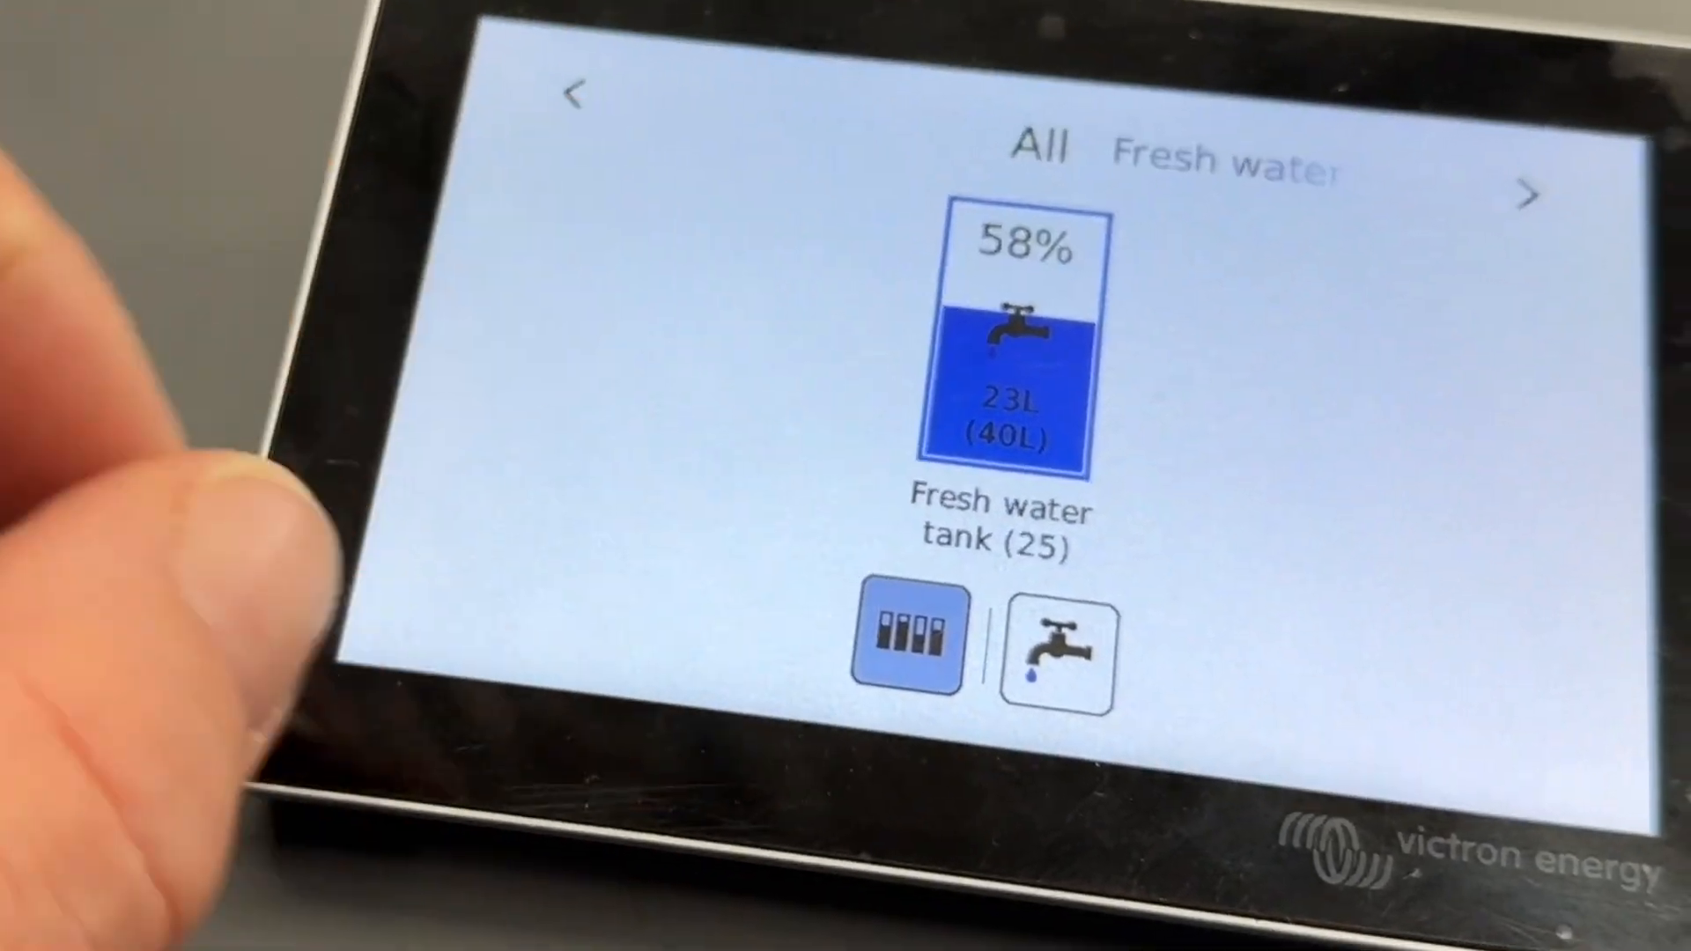